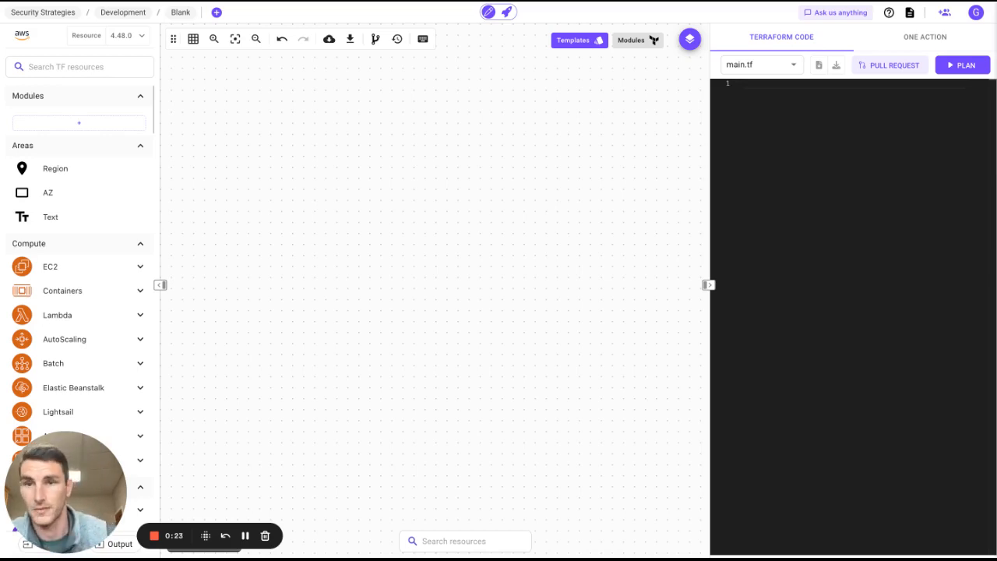
mouse_move(111, 156)
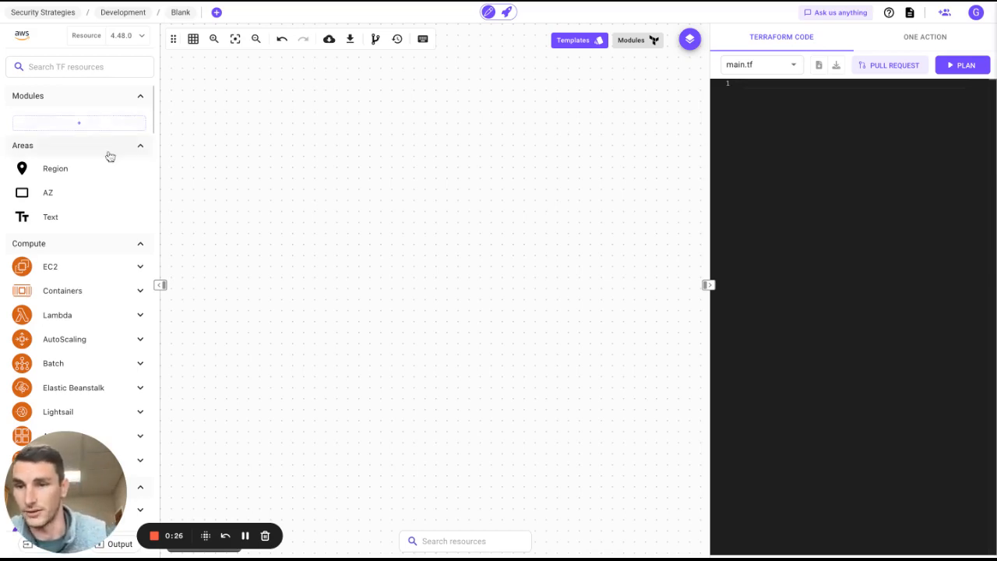
mouse_move(228, 188)
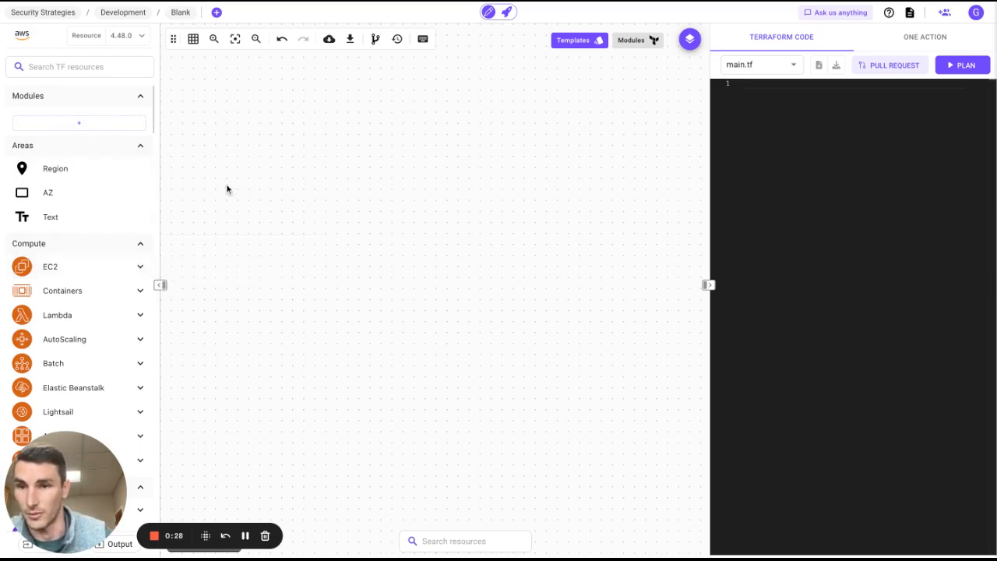
Bring up the Get Started options for a new architecture from the breadcrumb.
click(217, 12)
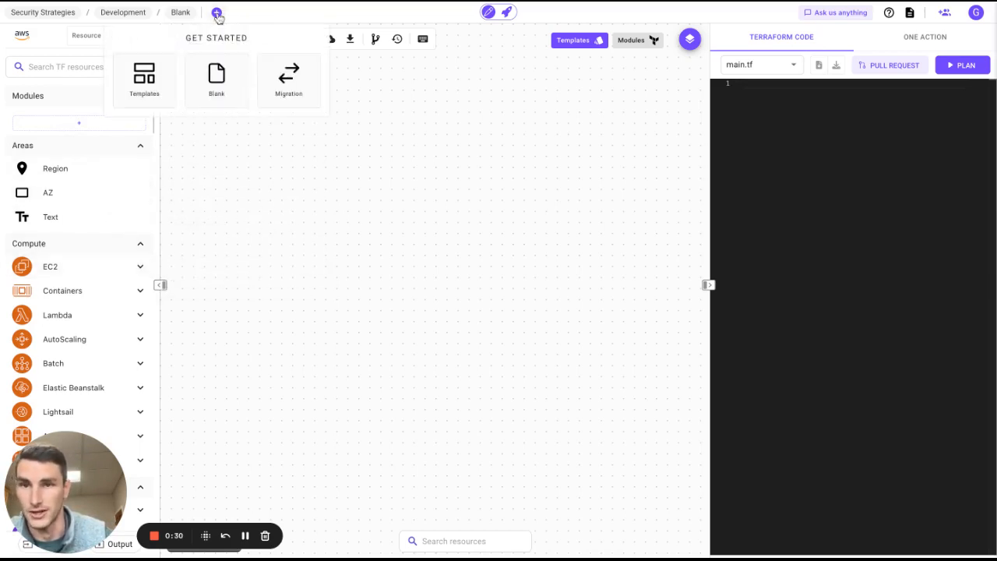
mouse_move(288, 77)
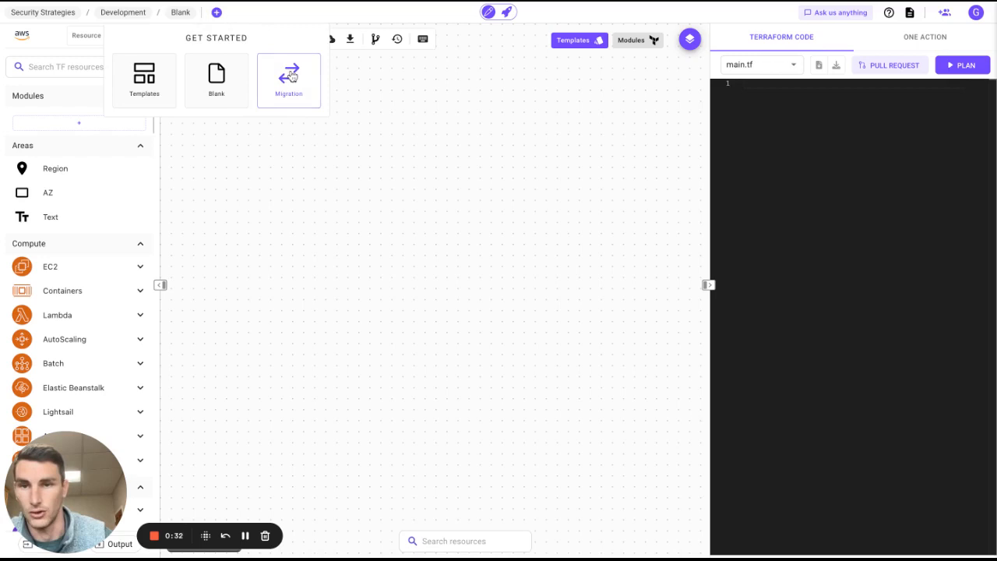
mouse_move(143, 81)
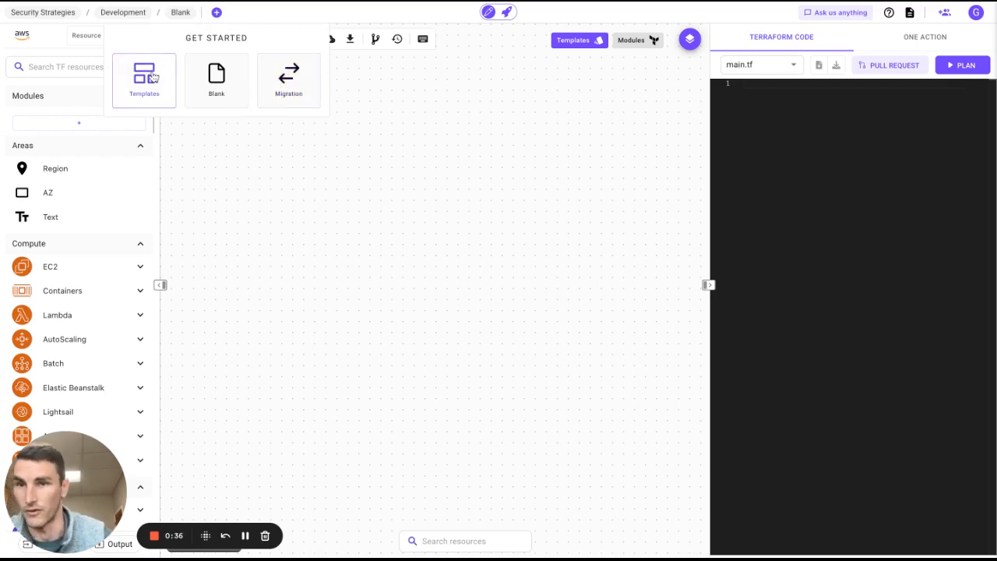
Search the templates catalog for 'aws landing zone' and choose a landing zone template.
click(143, 81)
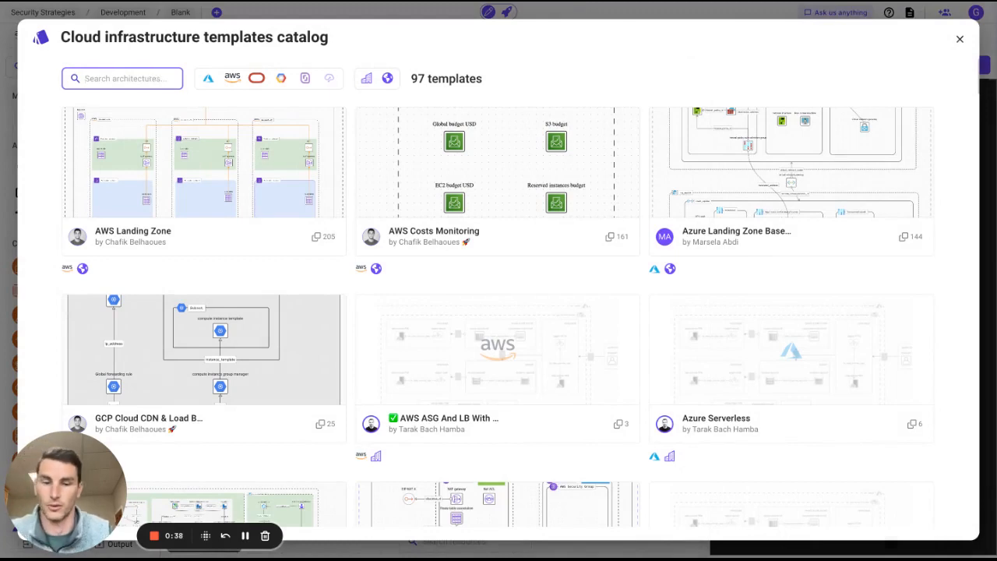
text(aws landing zone)
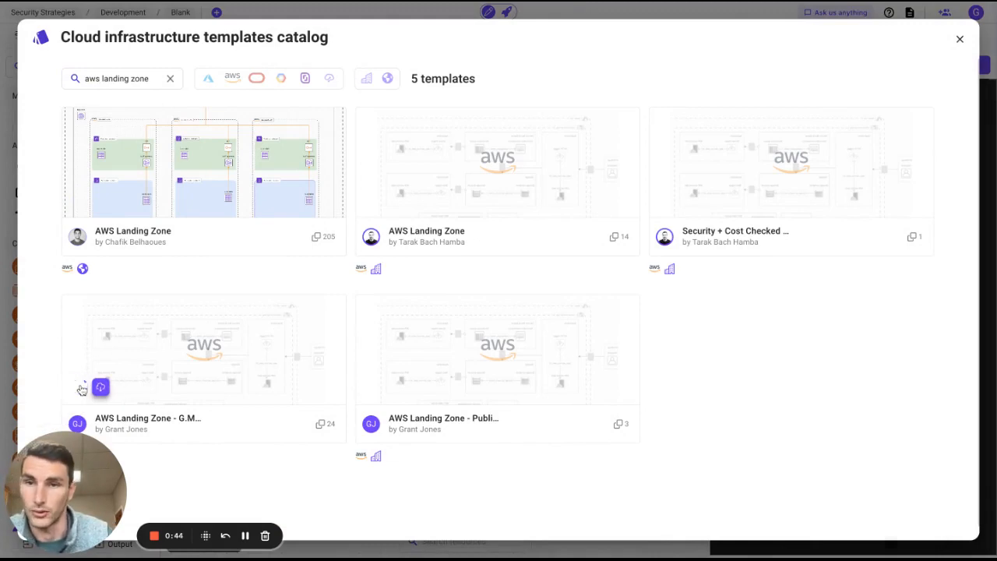
click(203, 346)
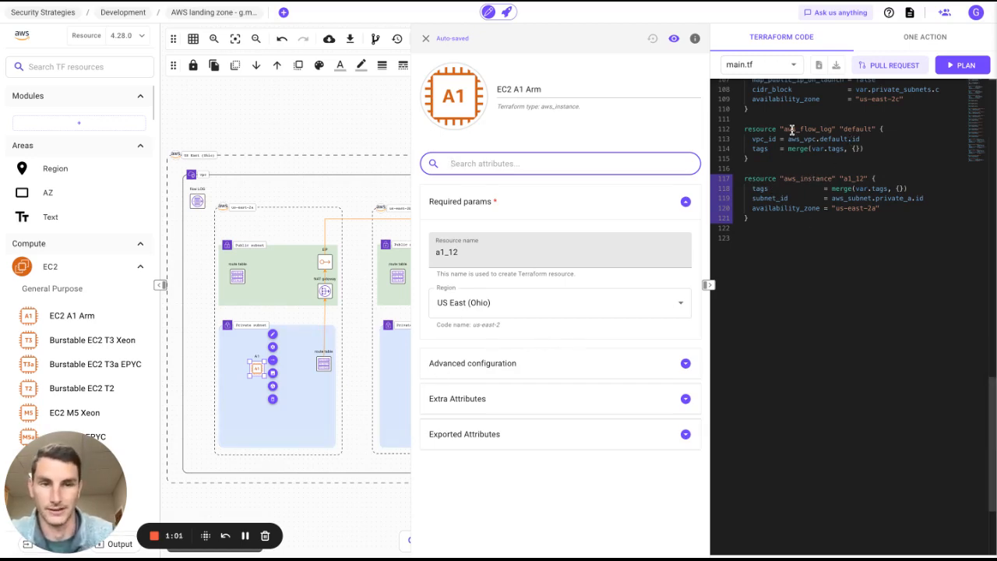
mouse_move(427, 37)
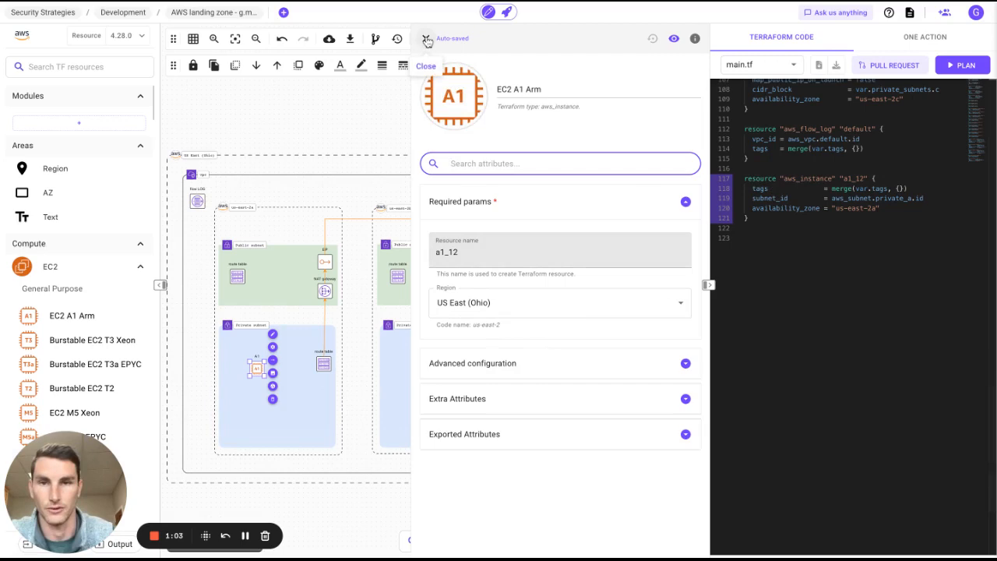
Close the EC2 A1 Arm resource's settings on the generated landing zone design.
click(427, 66)
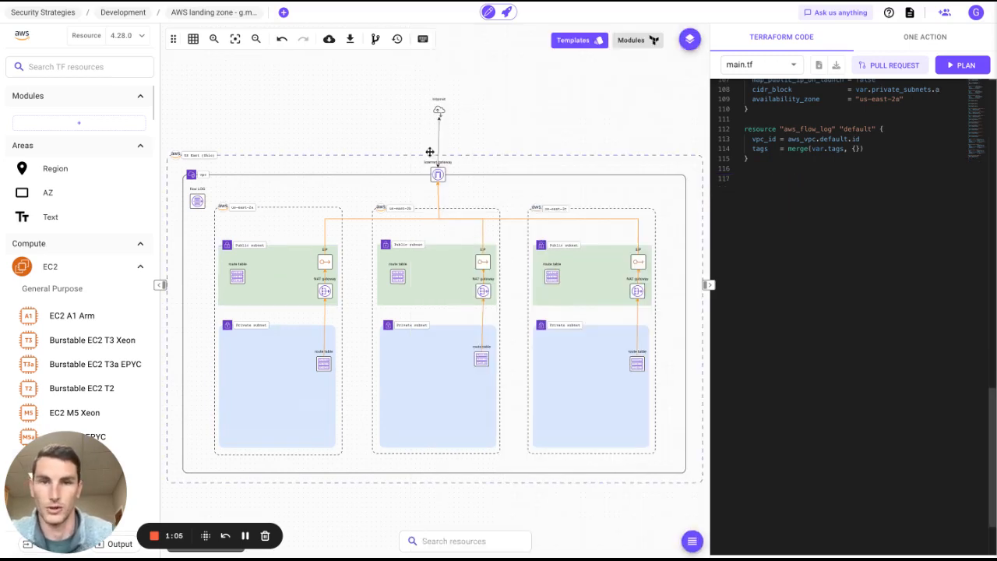
Create a CI/CD workflow from the [Public] Default workflow by Brainboard template.
click(508, 12)
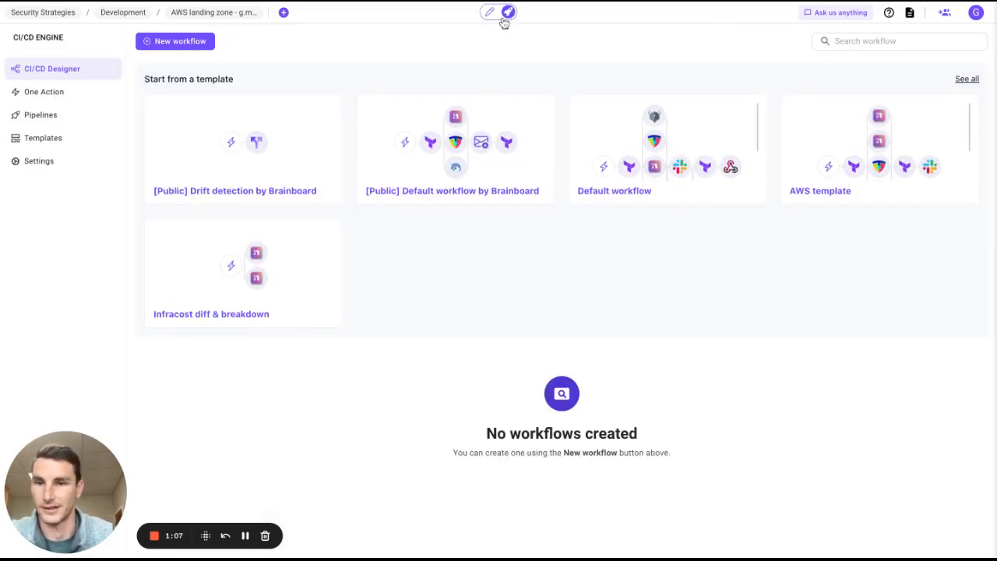
mouse_move(596, 94)
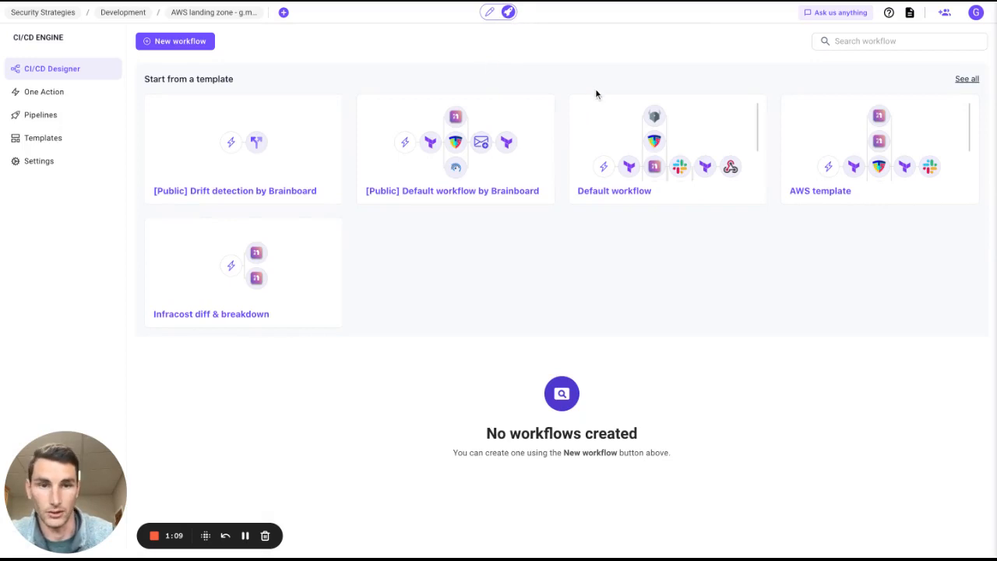
mouse_move(499, 170)
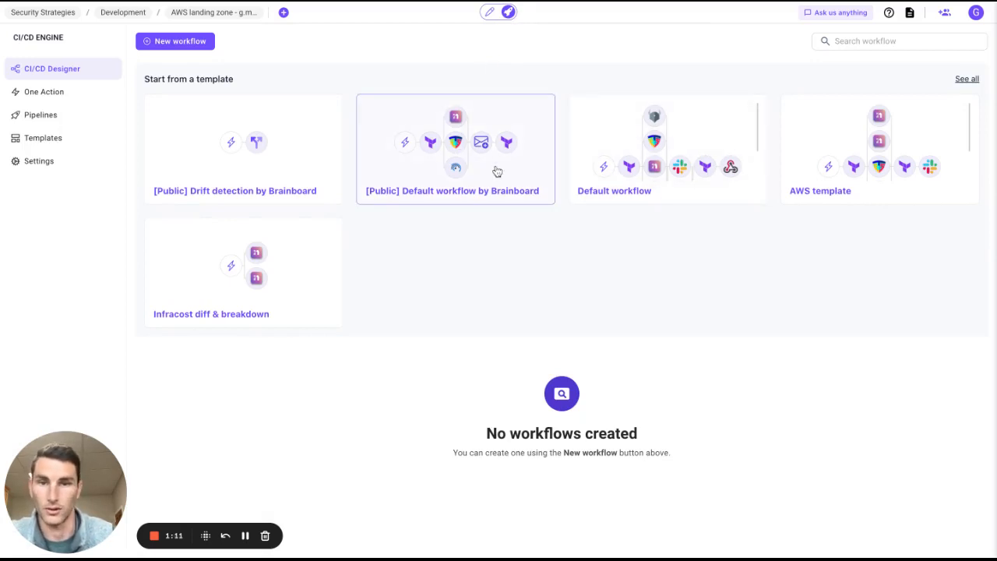
click(455, 148)
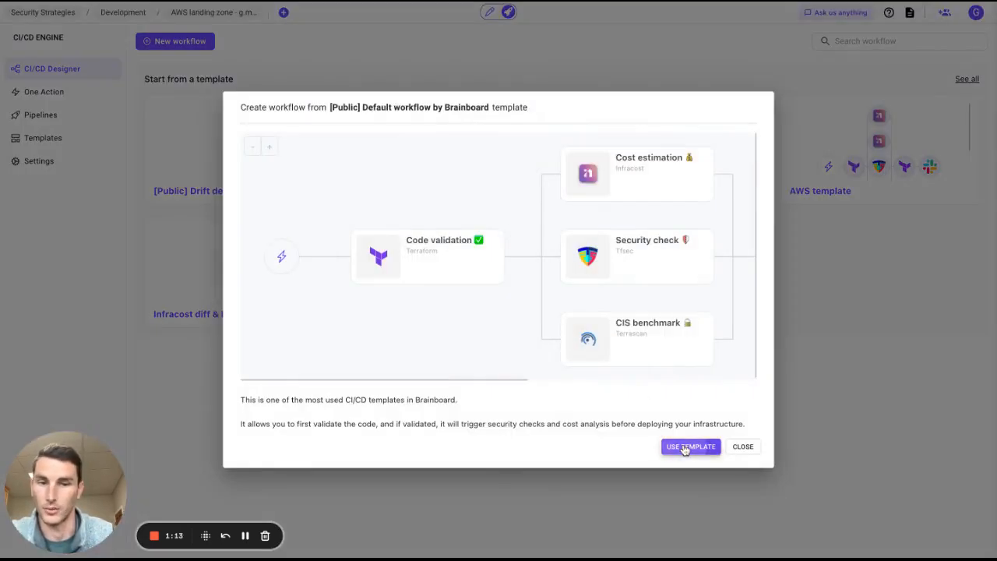
click(690, 446)
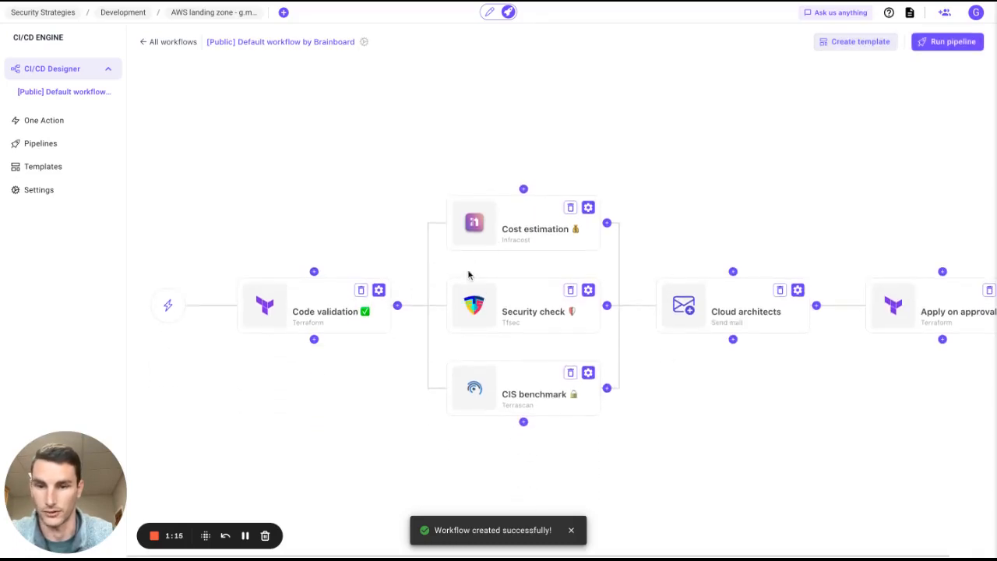
Run the new workflow as a pipeline and watch Terraform initialise in the deployment log.
click(948, 41)
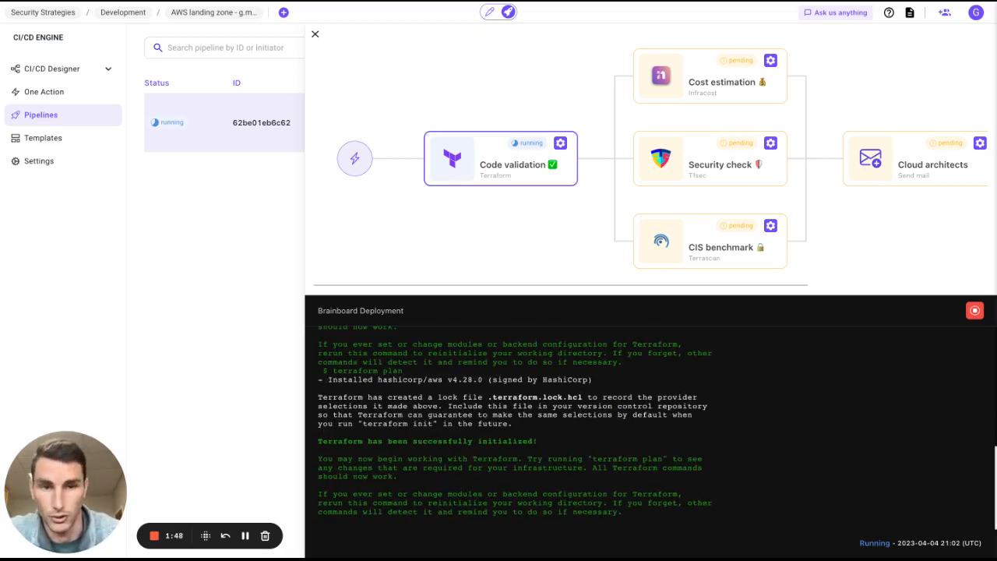
Reach the Terraform plan summary showing 21 resources to add, none changed or destroyed.
scroll(down, 3)
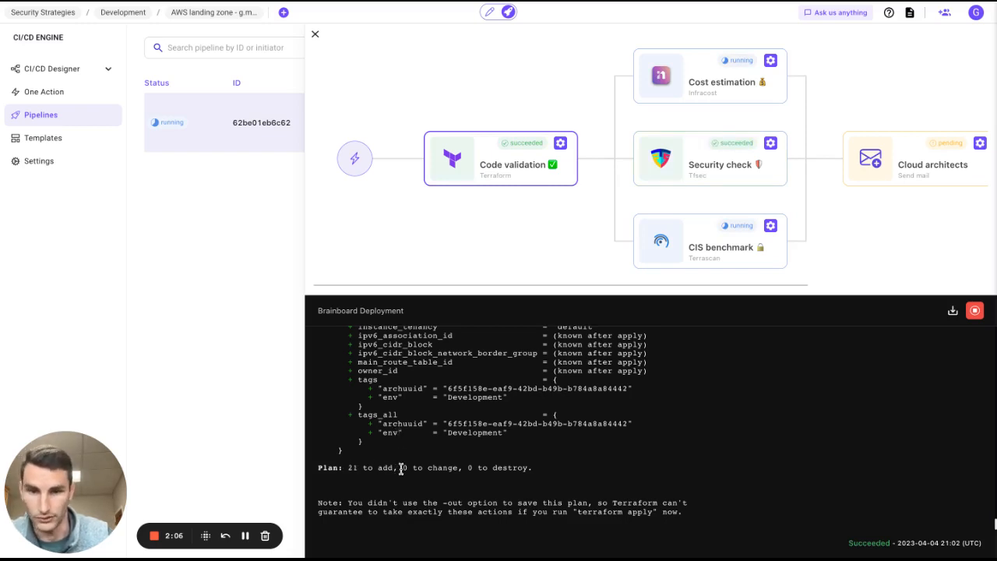
mouse_move(528, 460)
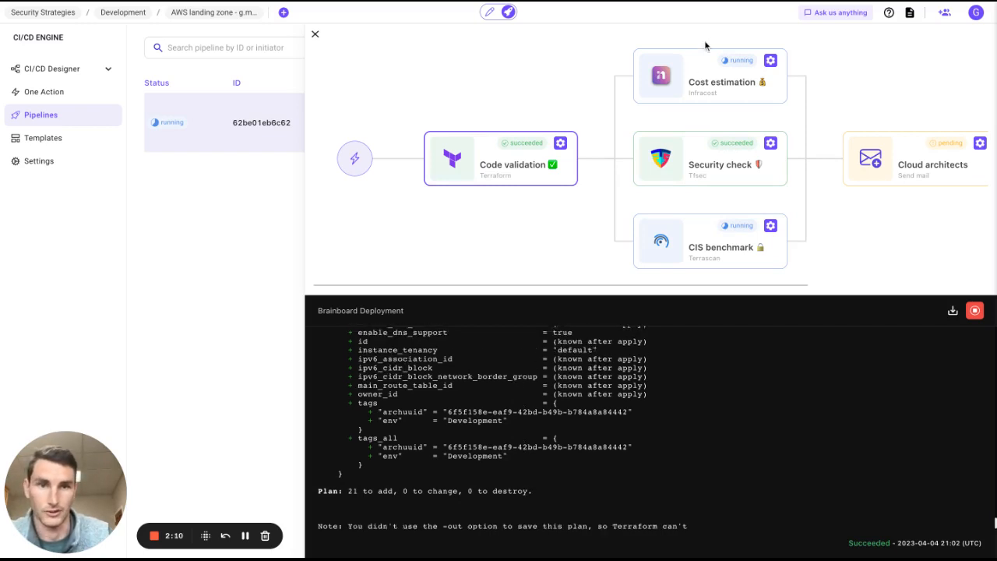
mouse_move(719, 167)
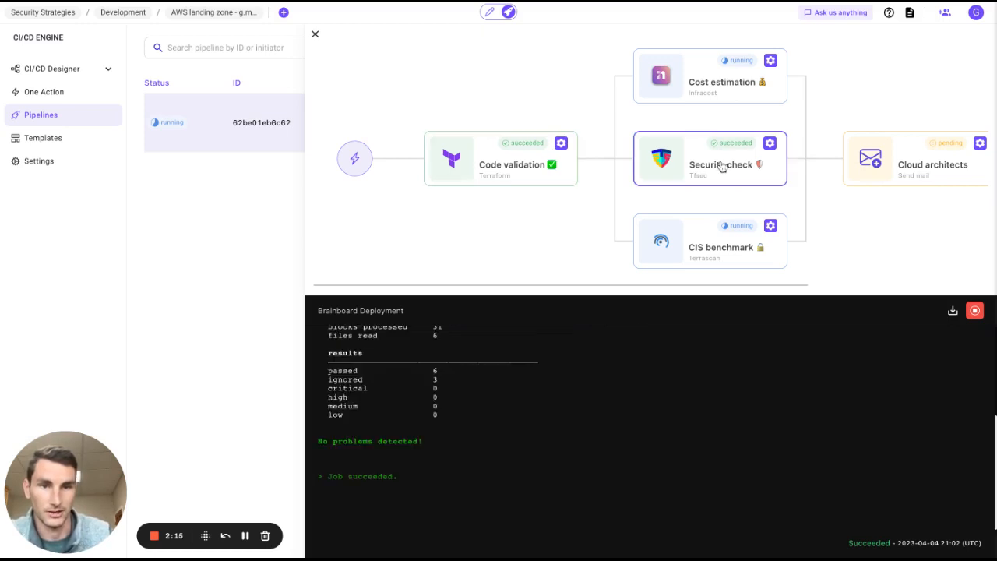
mouse_move(382, 467)
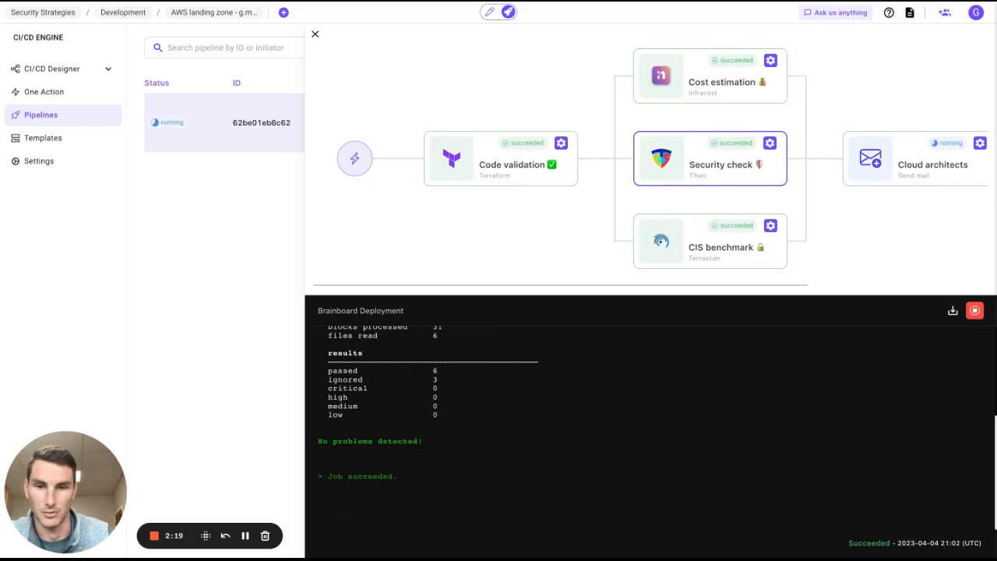
mouse_move(729, 92)
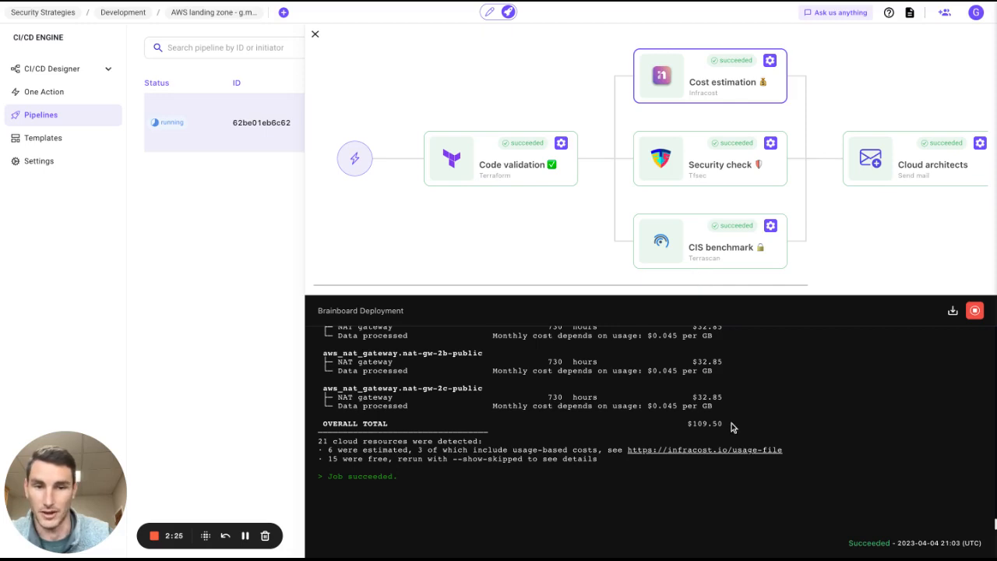
mouse_move(725, 426)
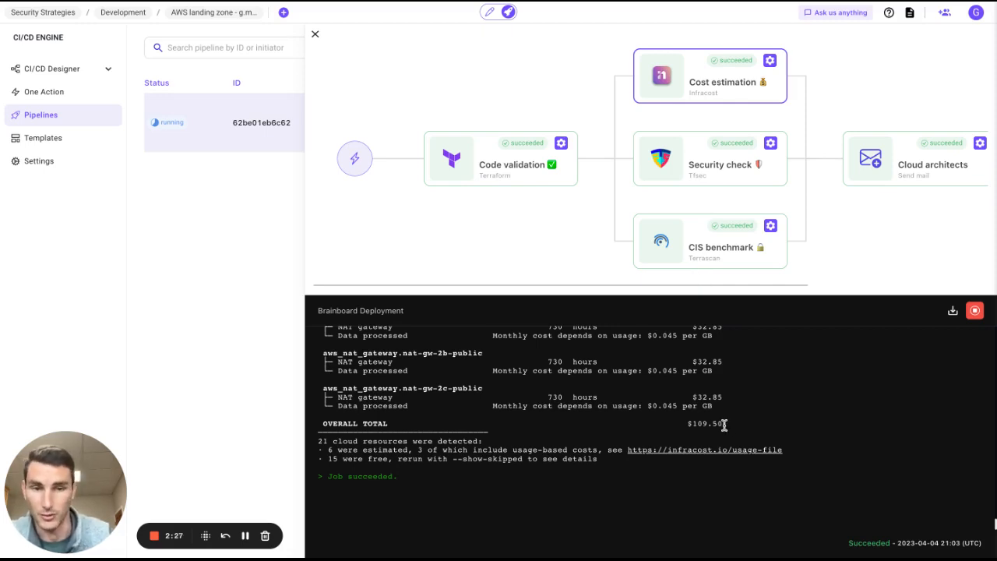
mouse_move(729, 249)
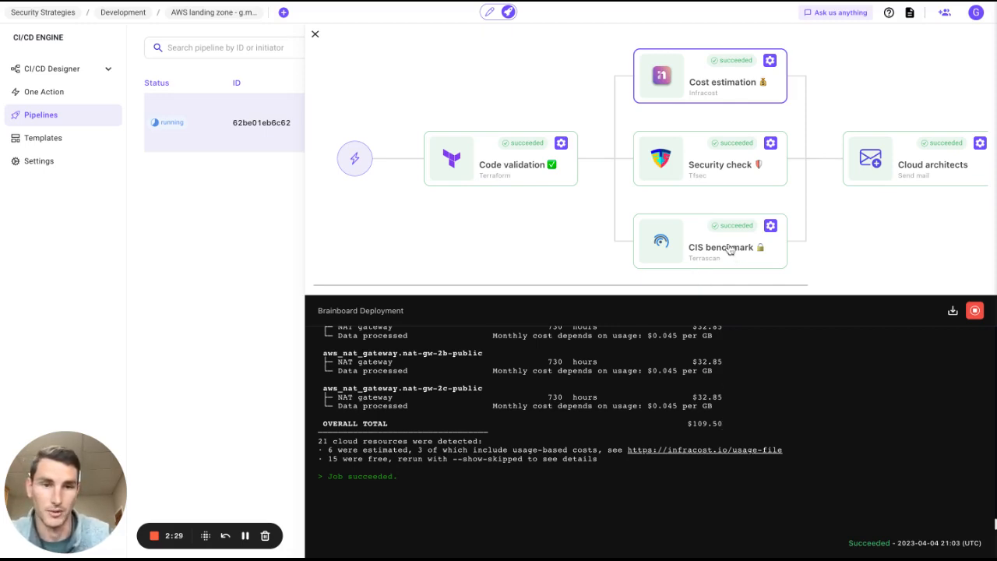
Show the CIS benchmark job's output after the security and $109.50 cost checks.
click(709, 240)
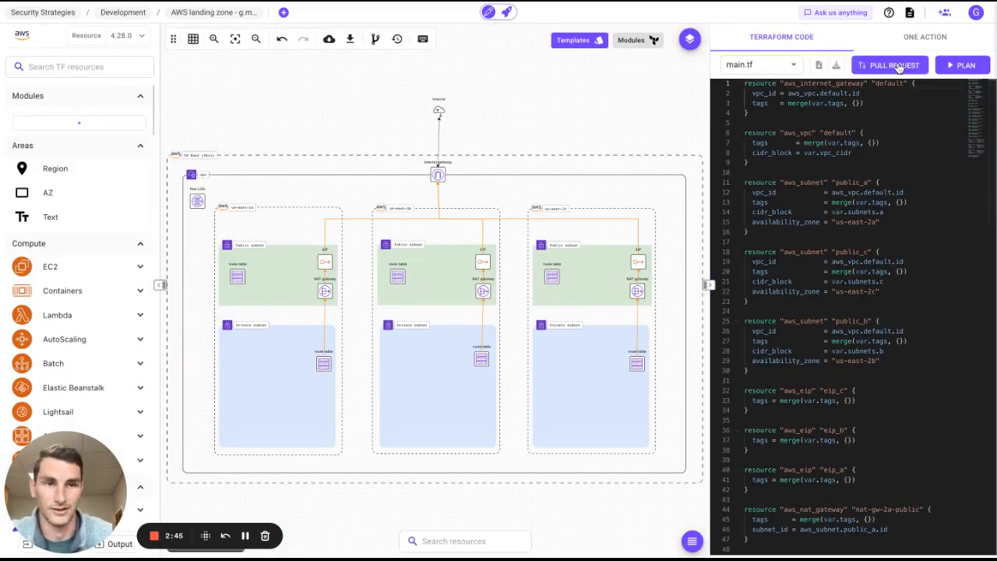
mouse_move(605, 97)
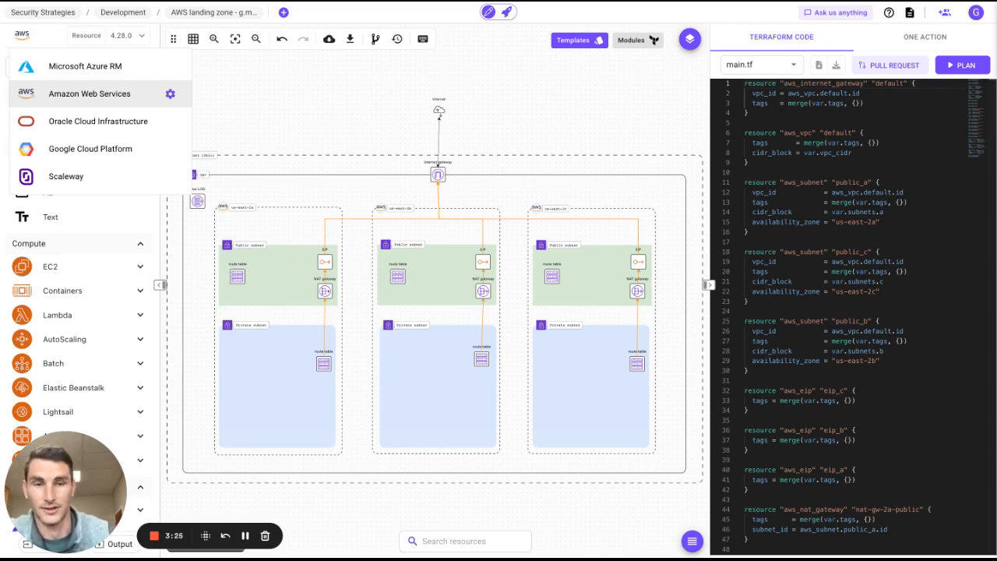
mouse_move(33, 44)
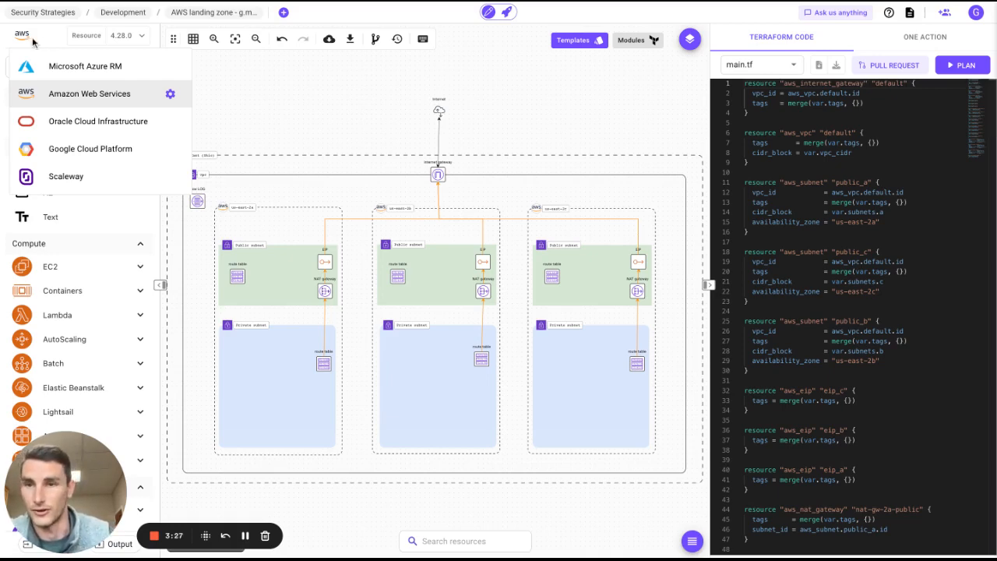
mouse_move(237, 512)
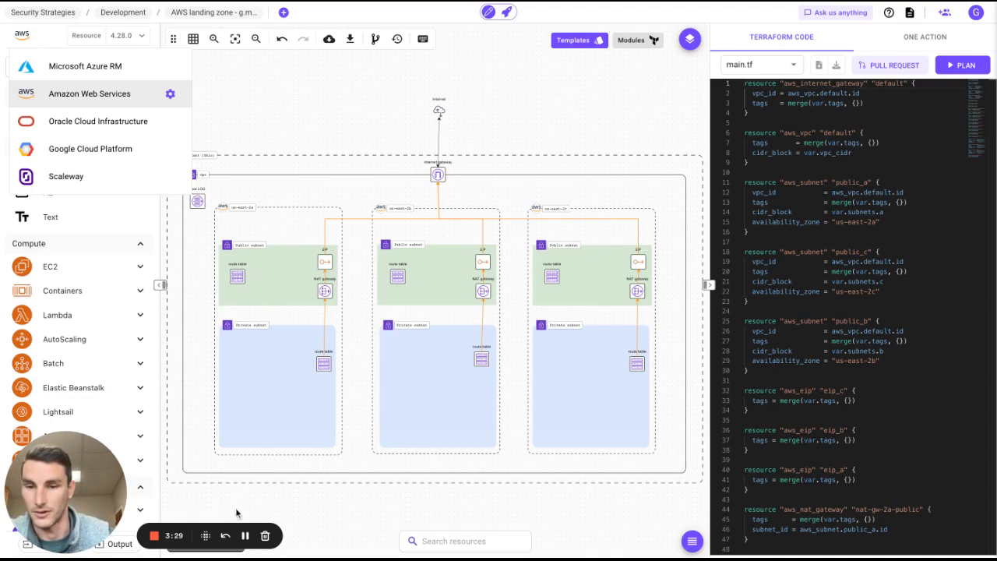